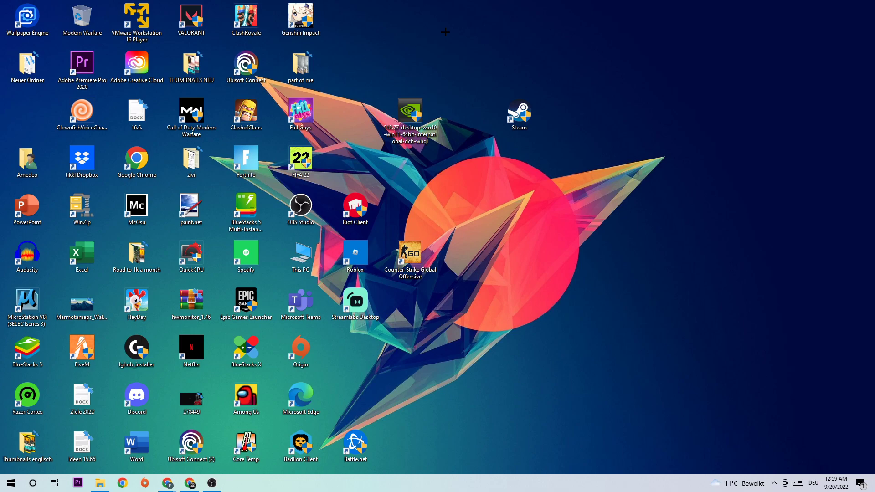
mouse_move(436, 34)
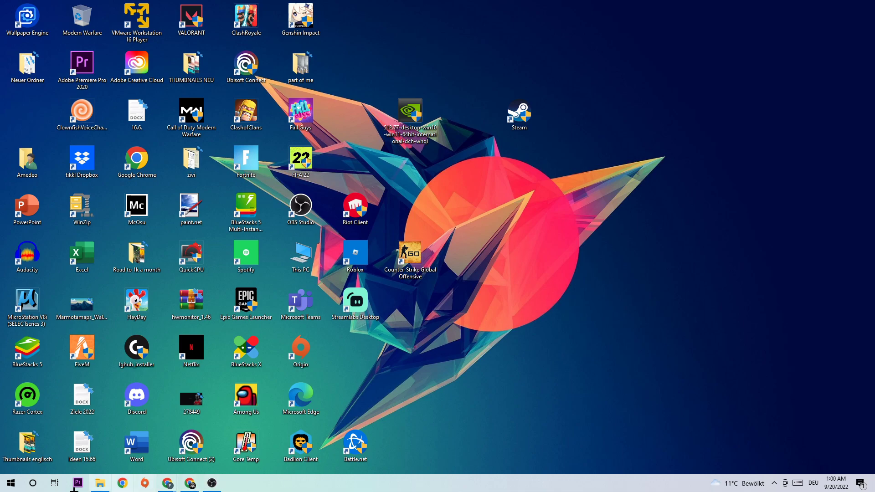
Step: Search the Start menu for 'windows Defender Firewall'
click(10, 482)
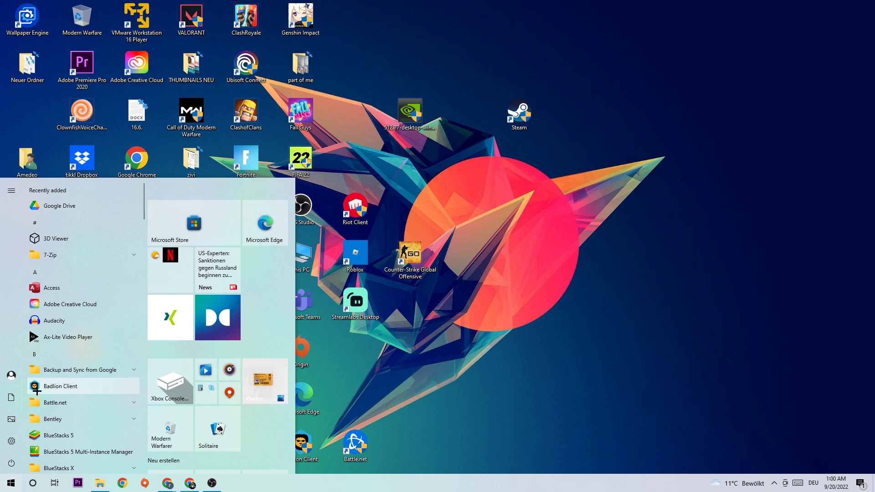
text(windows Defender Firewall)
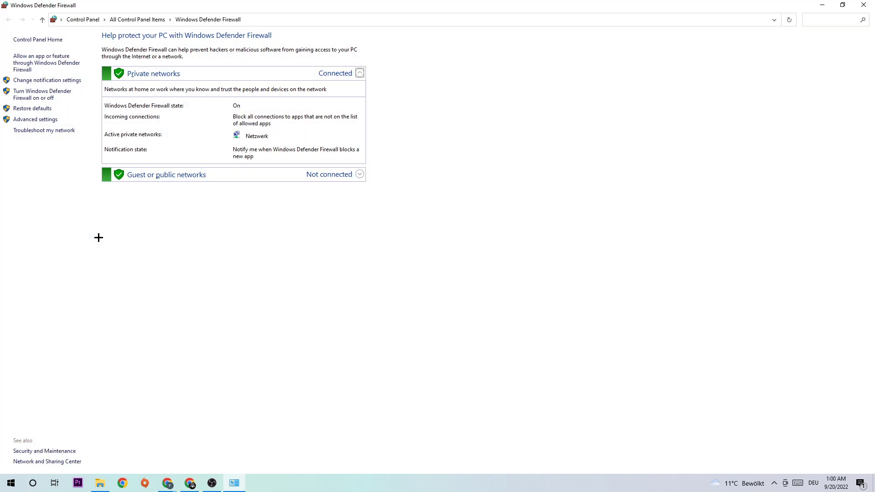
mouse_move(58, 202)
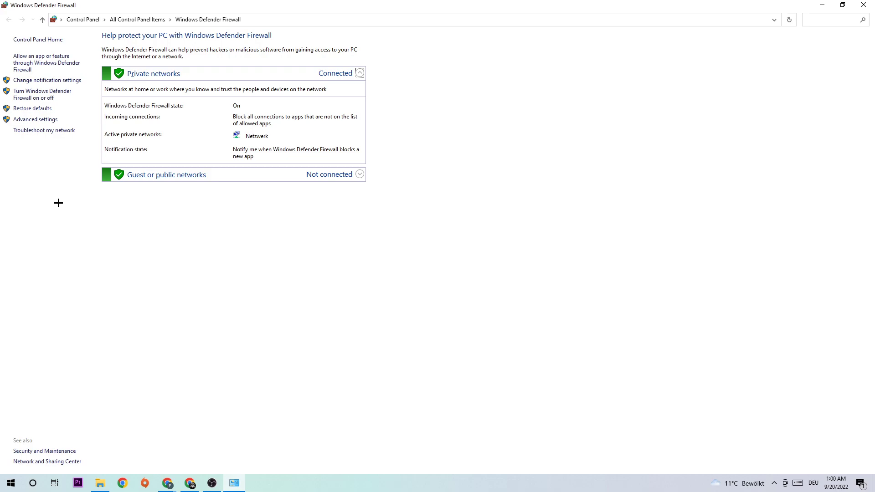
mouse_move(41, 62)
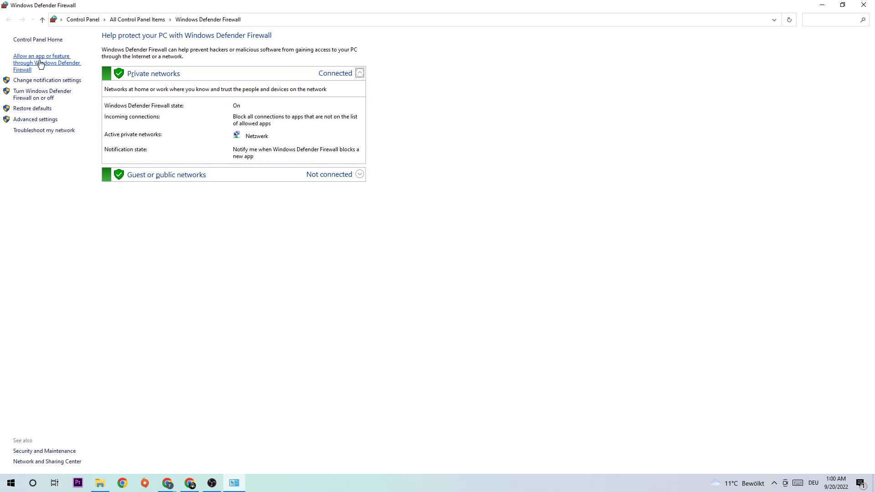
Step: Unlock the allowed apps list with Change settings and start 'Allow another app...'
click(46, 62)
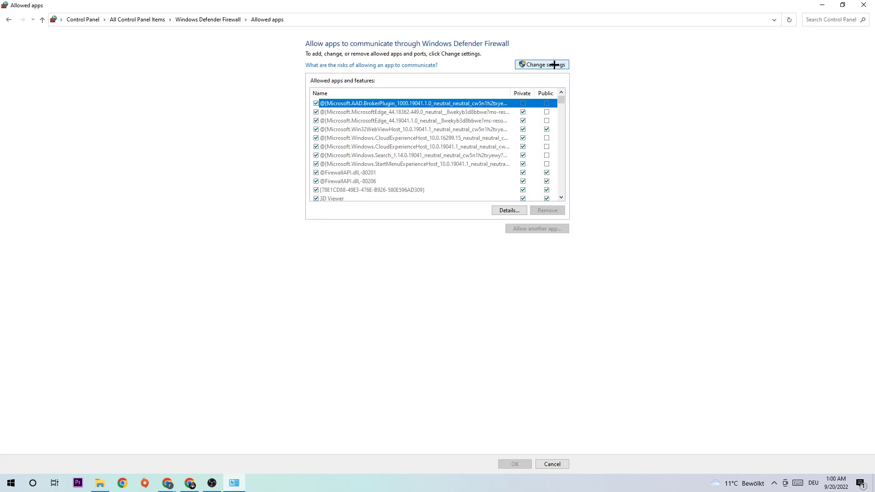
click(541, 64)
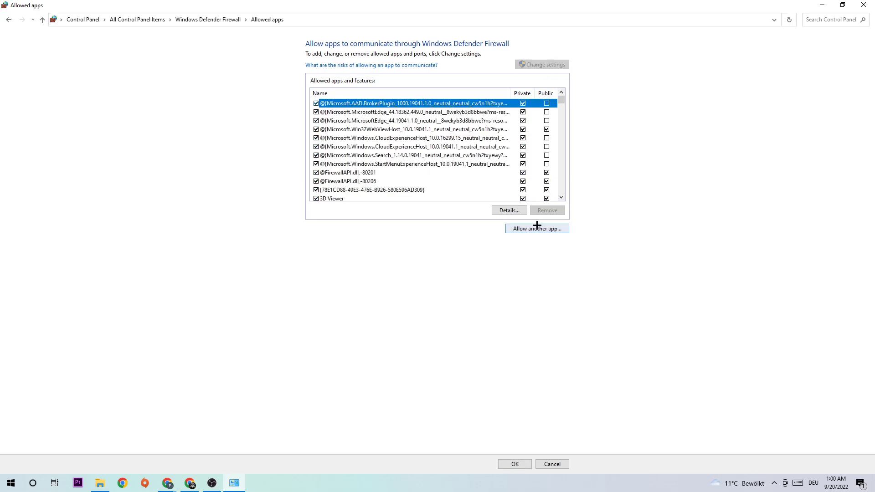
click(536, 228)
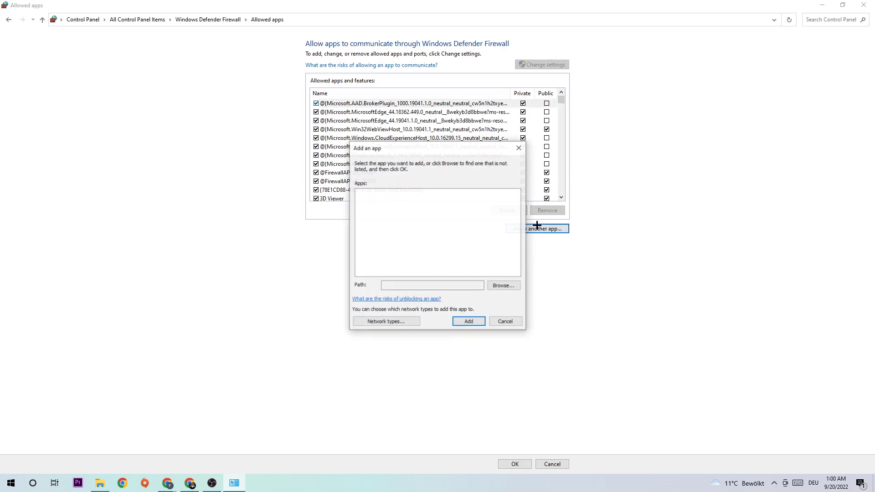
click(501, 285)
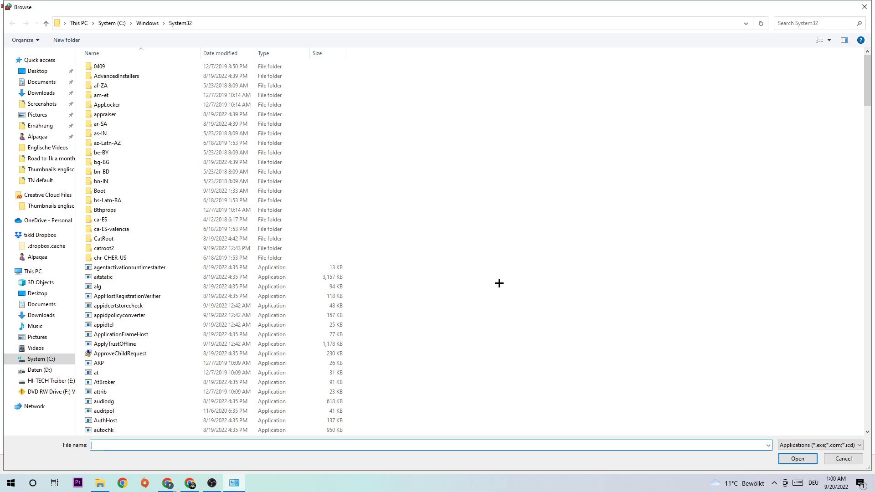
scroll(down, 3)
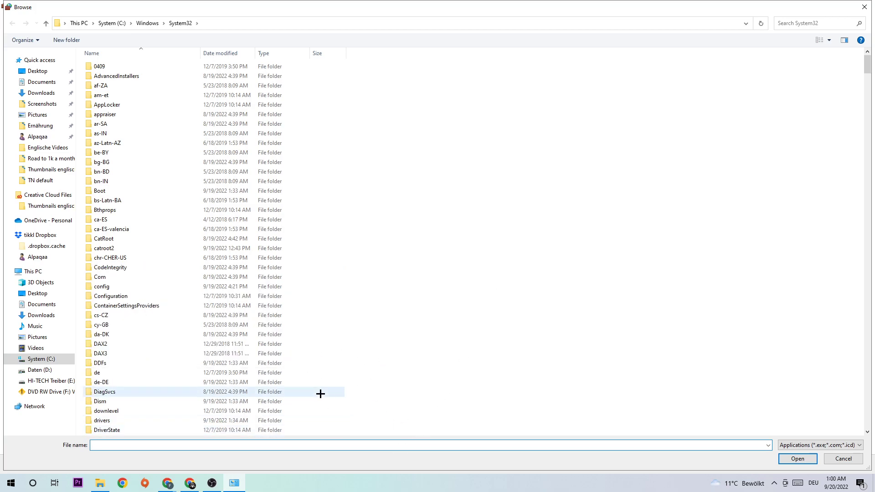
mouse_move(358, 333)
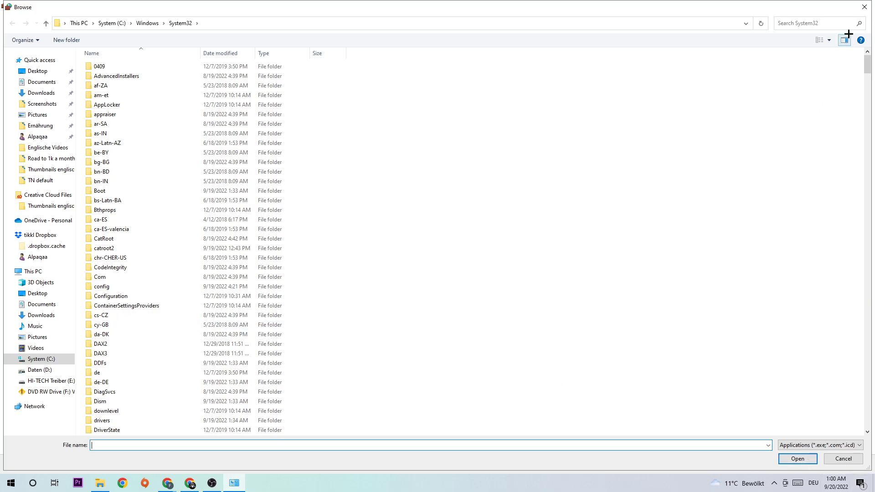
click(841, 445)
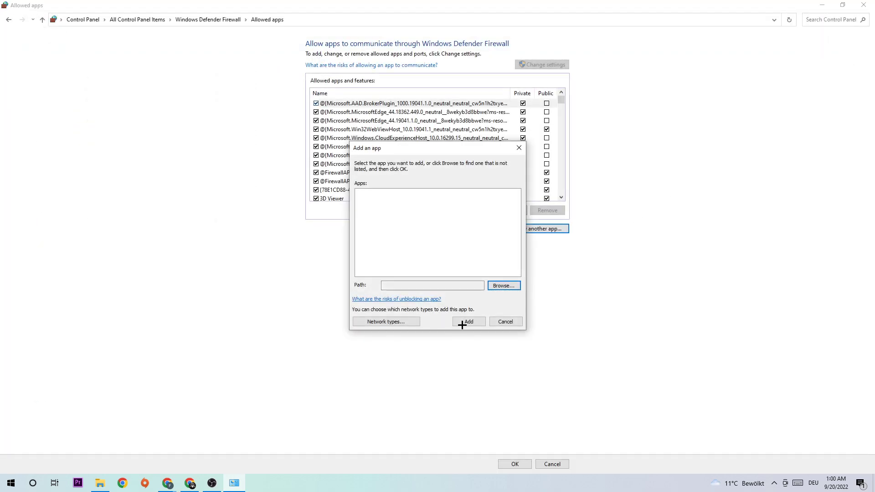